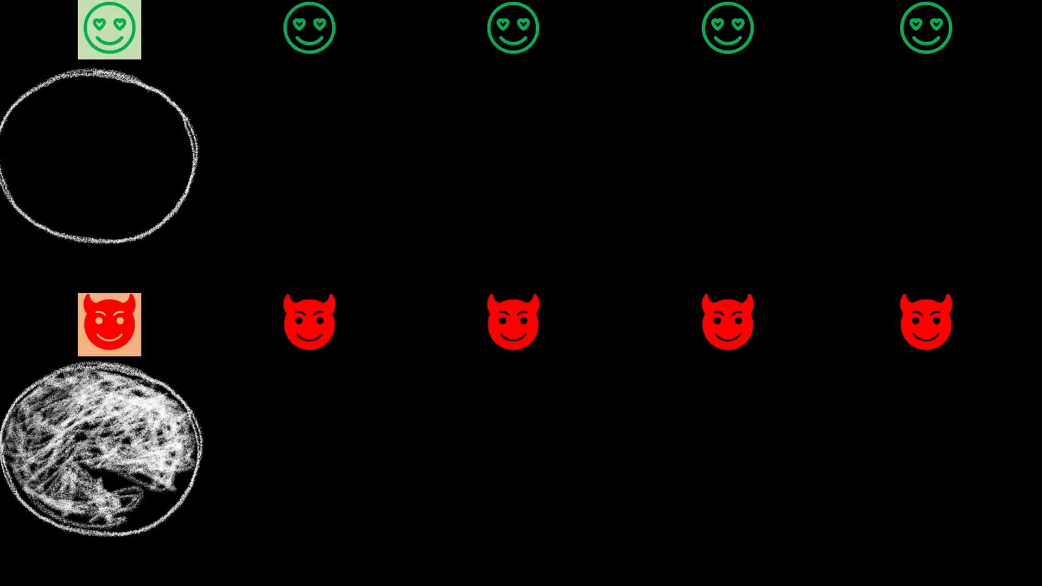
click(308, 29)
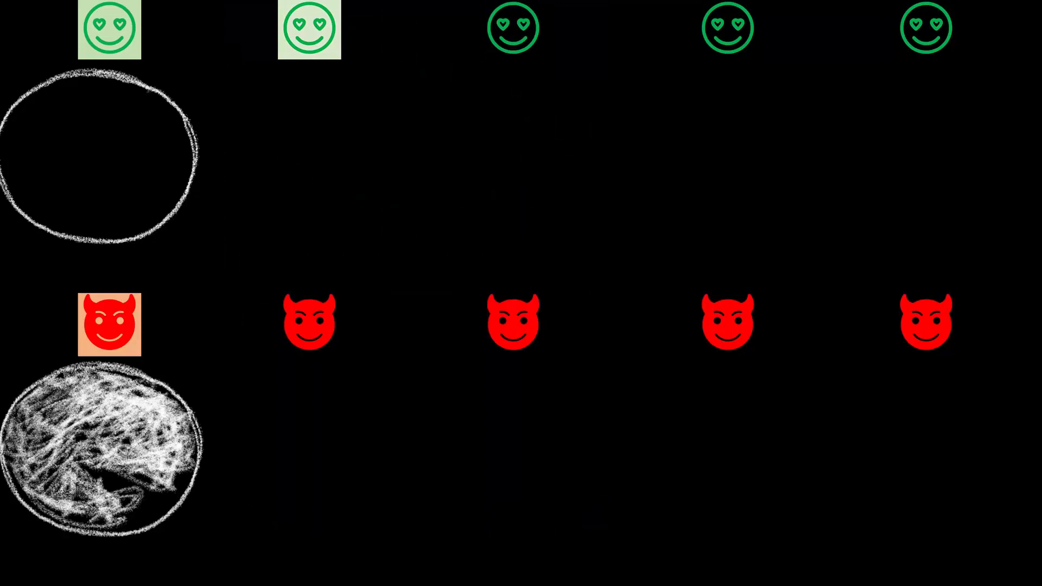